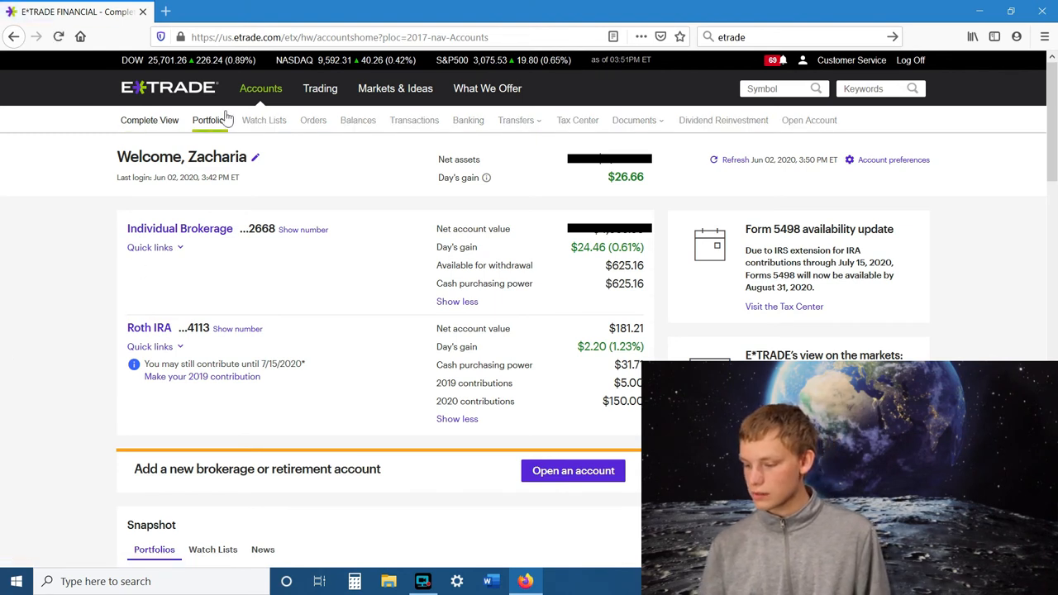
Show the portfolio positions list for the individual brokerage account
{"action": "left_click", "coordinate": [150, 119]}
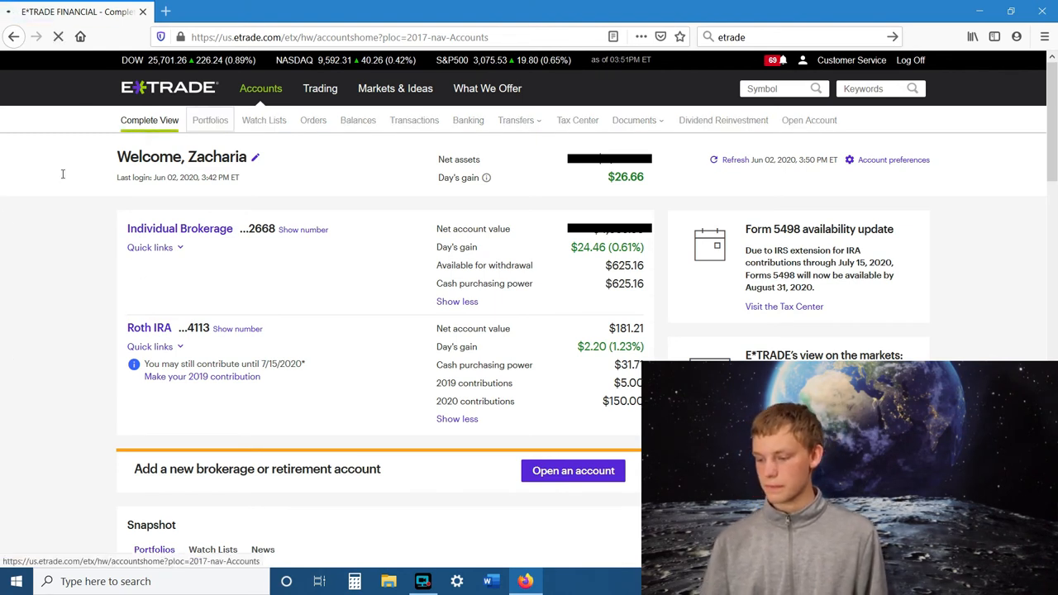
{"action": "left_click", "coordinate": [210, 119]}
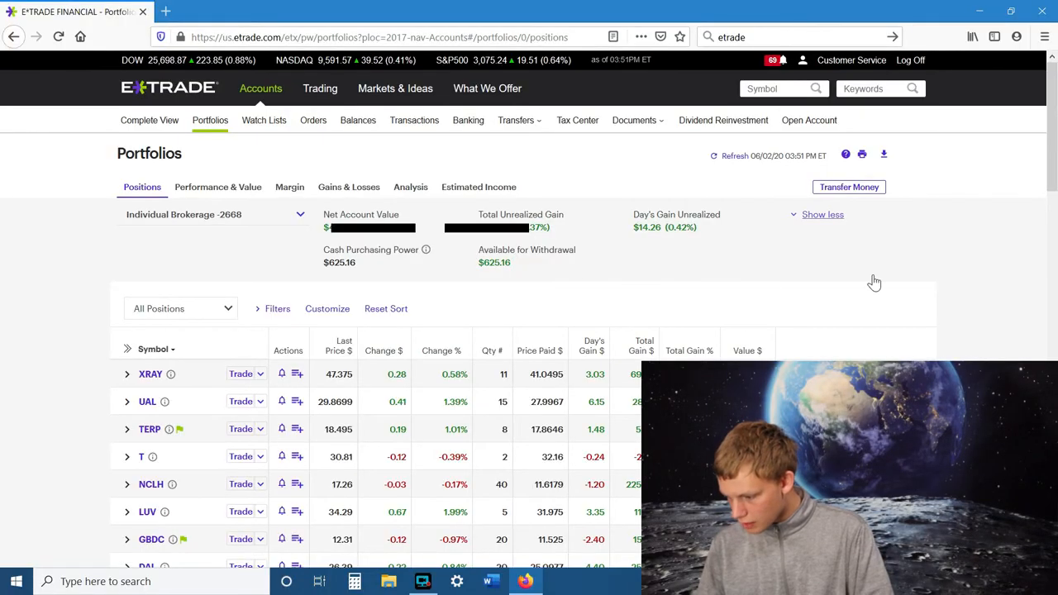
Expand the AAL holding into its 05/22/2020 and 06/02/2020 purchase lots
{"action": "scroll", "scroll_direction": "down", "scroll_amount": 3}
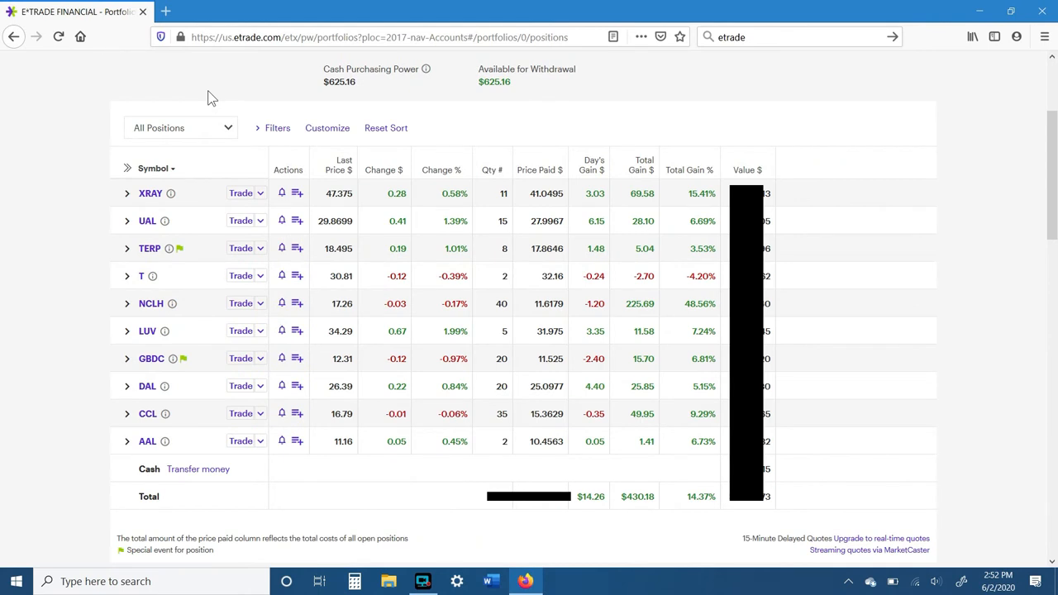
{"action": "scroll", "scroll_direction": "down", "scroll_amount": 3}
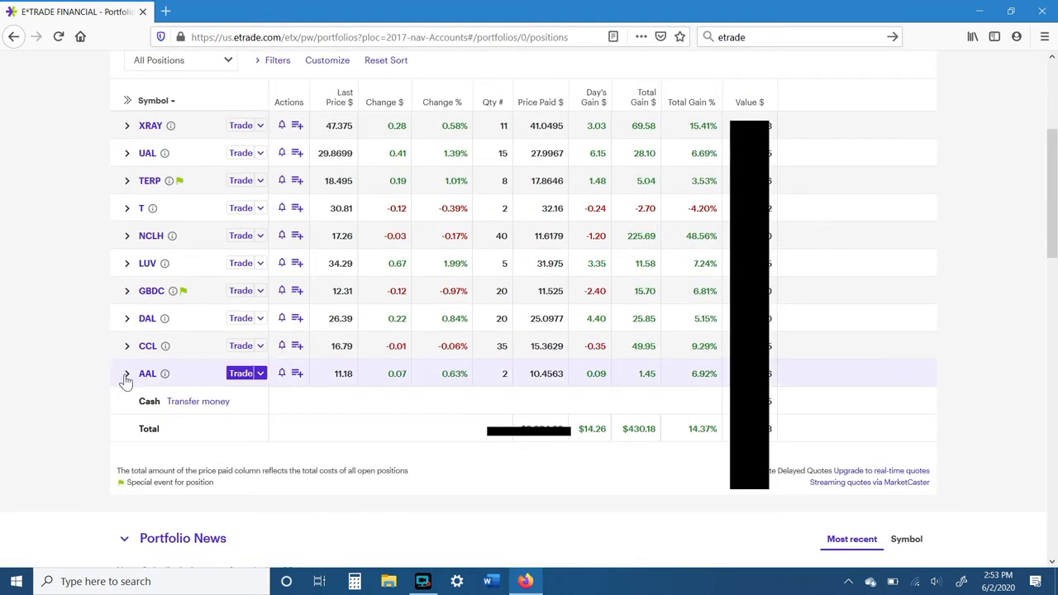
{"action": "left_click", "coordinate": [127, 373]}
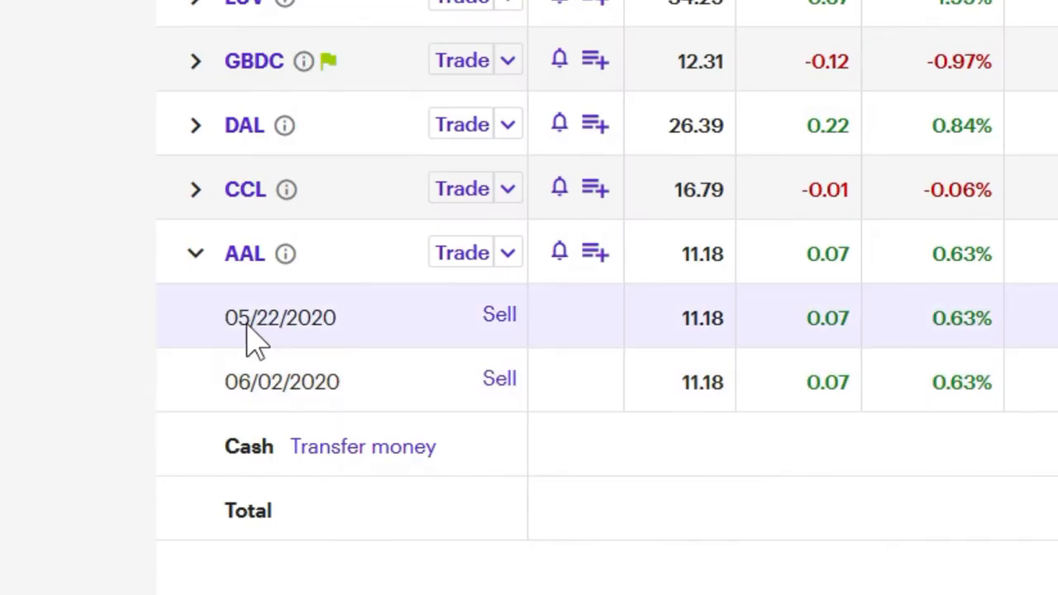
{"action": "scroll", "scroll_direction": "down", "scroll_amount": 3}
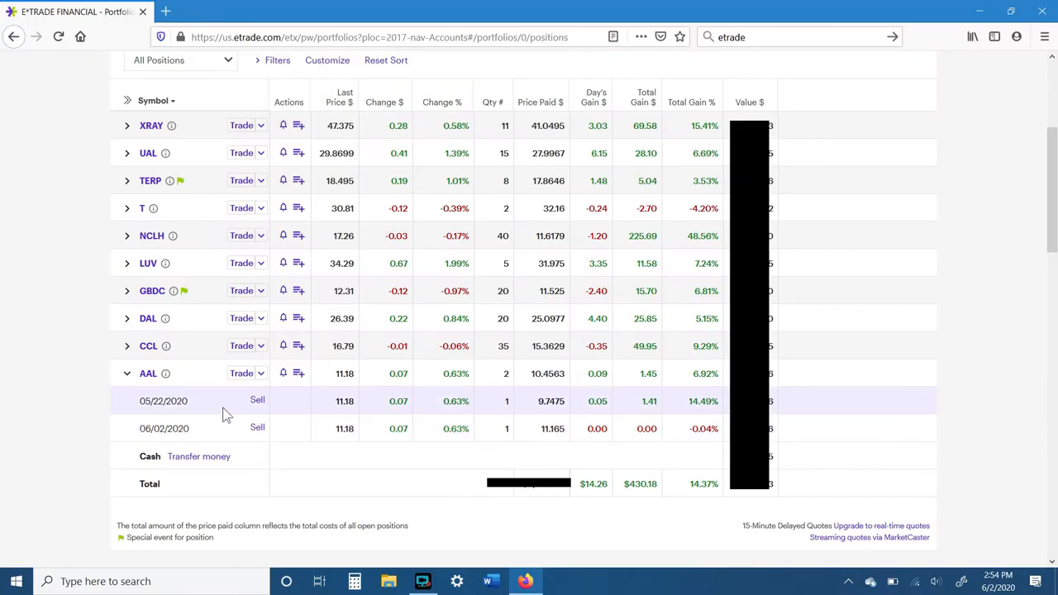
{"action": "mouse_move", "coordinate": [253, 415]}
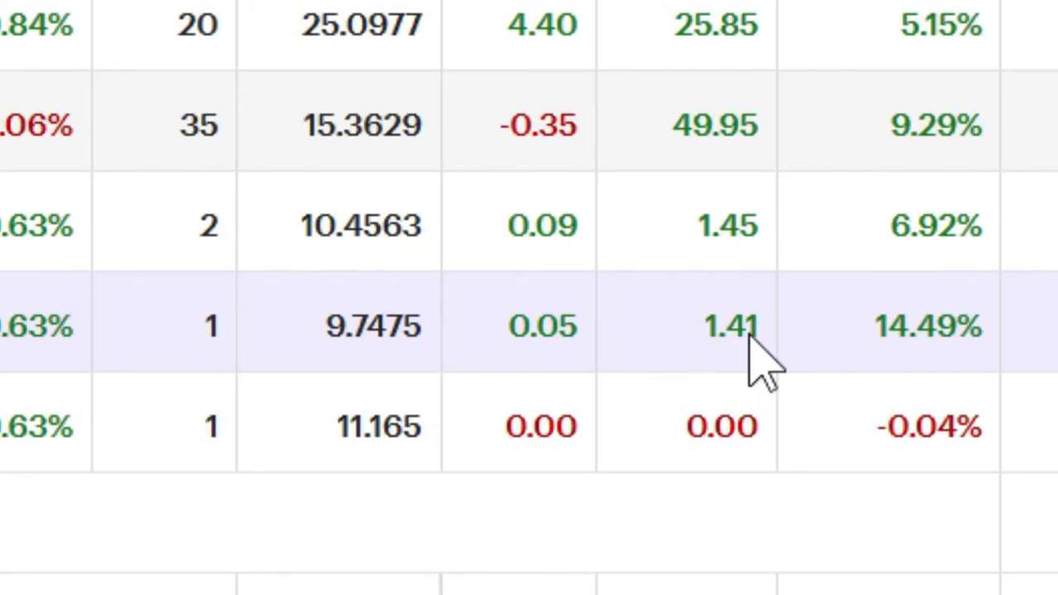
{"action": "mouse_move", "coordinate": [95, 426]}
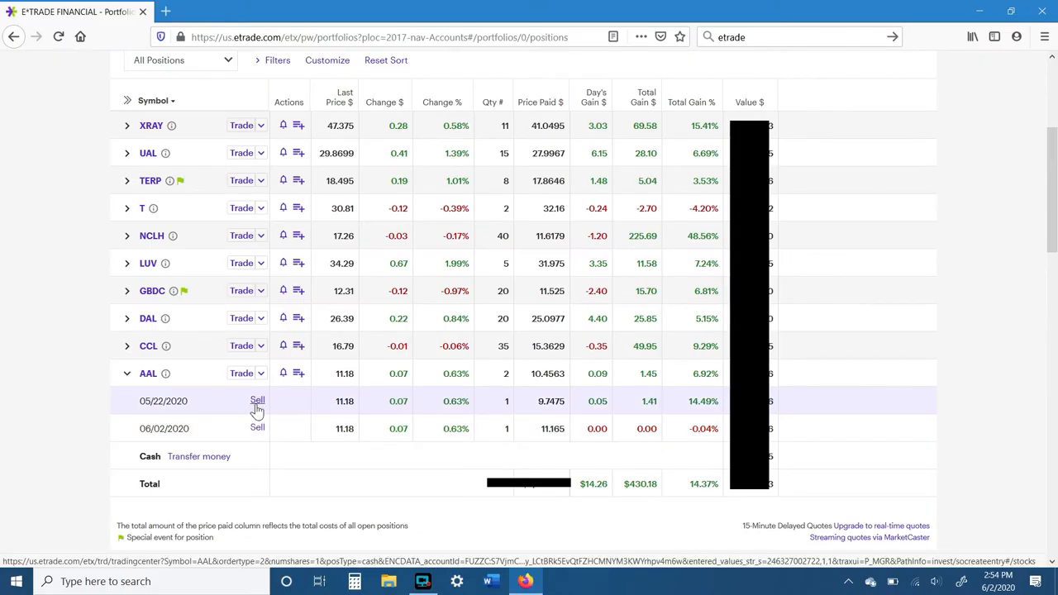
Fill in a sell order for the 05/22/2020 AAL lot: 1 share, limit 11.16, good for day
{"action": "left_click", "coordinate": [257, 401]}
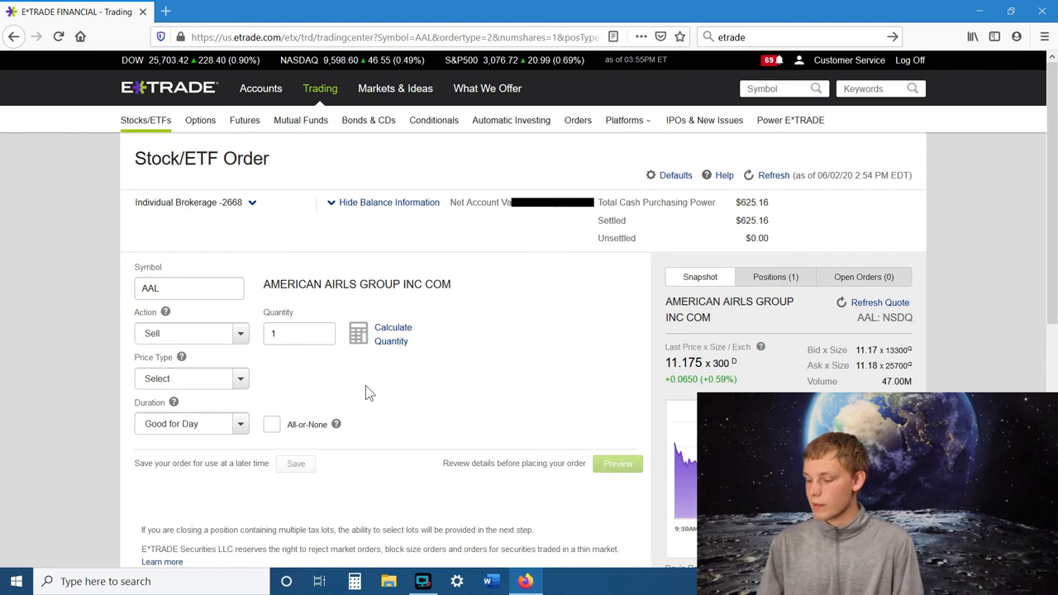
{"action": "left_click", "coordinate": [300, 334]}
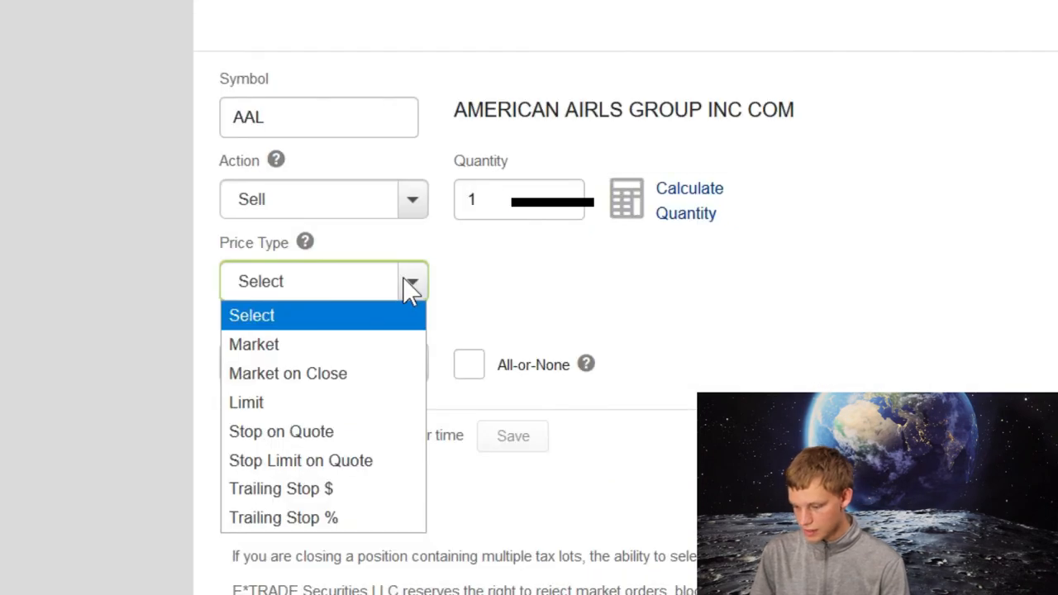
{"action": "left_click", "coordinate": [246, 402]}
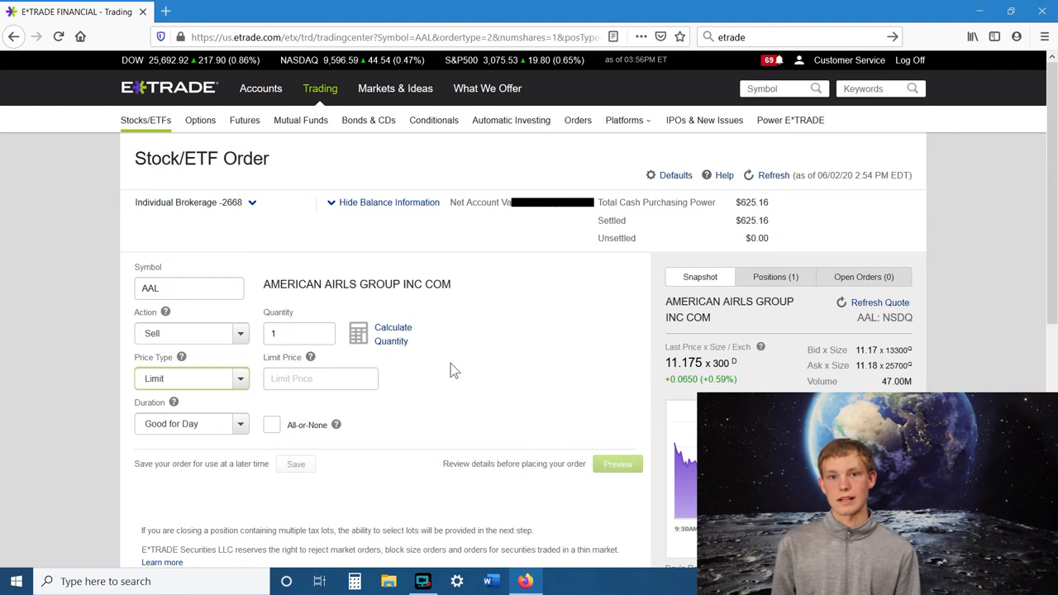
{"action": "left_click", "coordinate": [321, 379]}
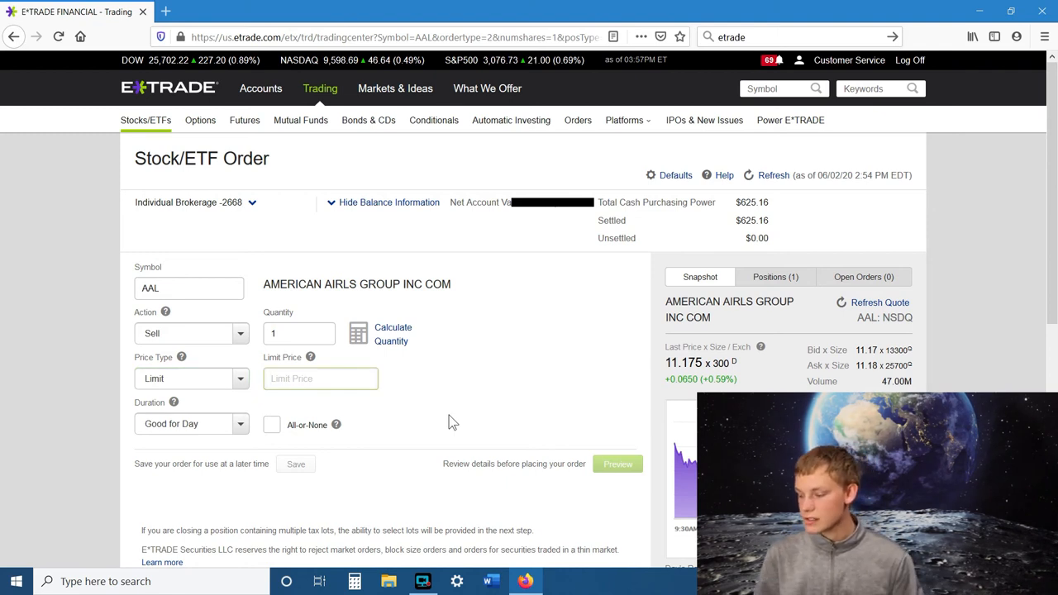
{"action": "type", "text": "11.16"}
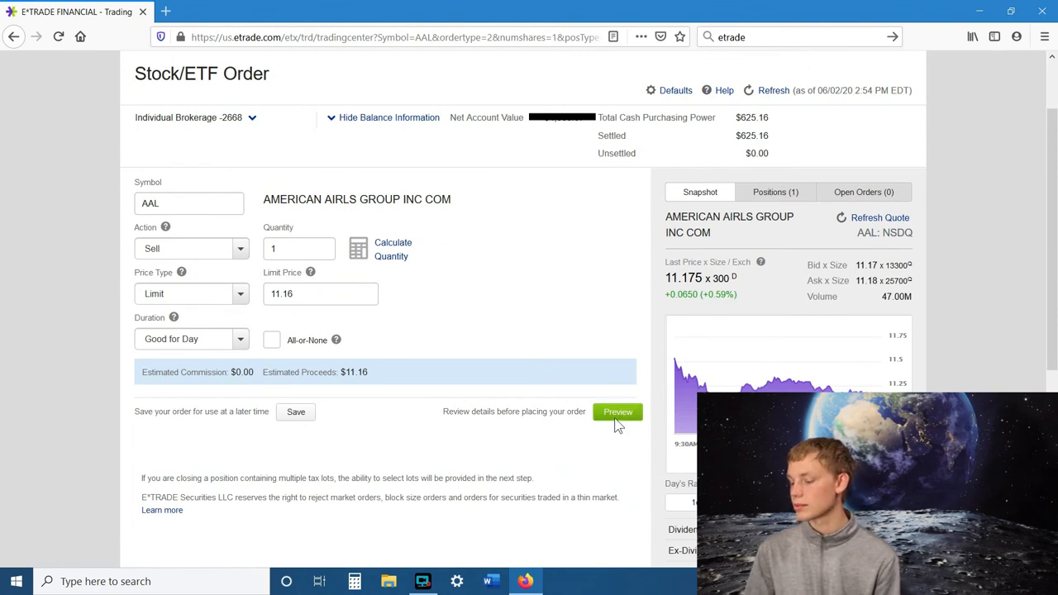
Preview and place the 1-share AAL limit sell at $11.16, reaching Order #61 confirmation
{"action": "left_click", "coordinate": [617, 411]}
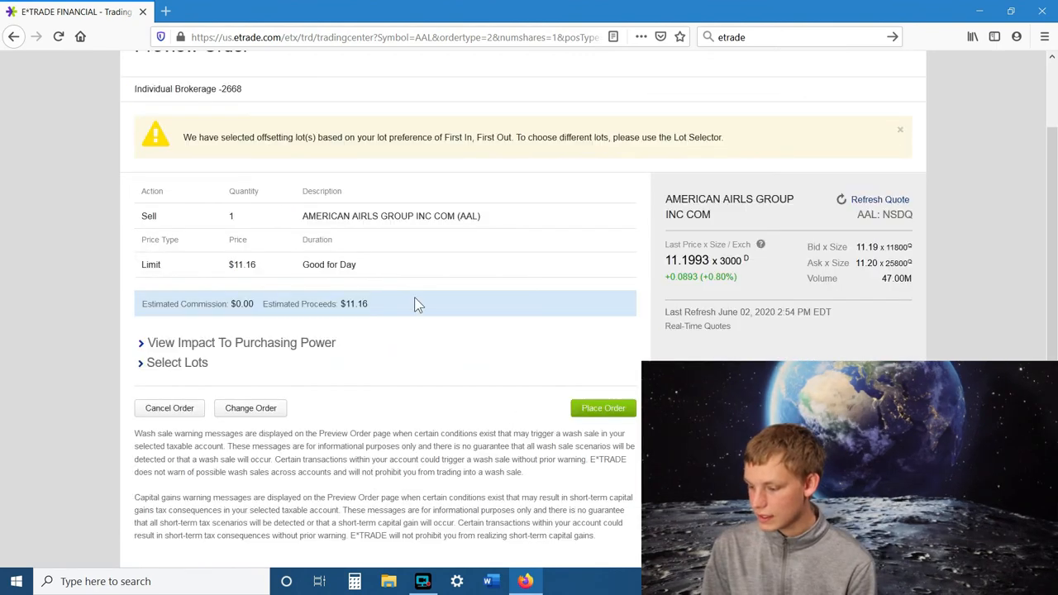
{"action": "mouse_move", "coordinate": [604, 407]}
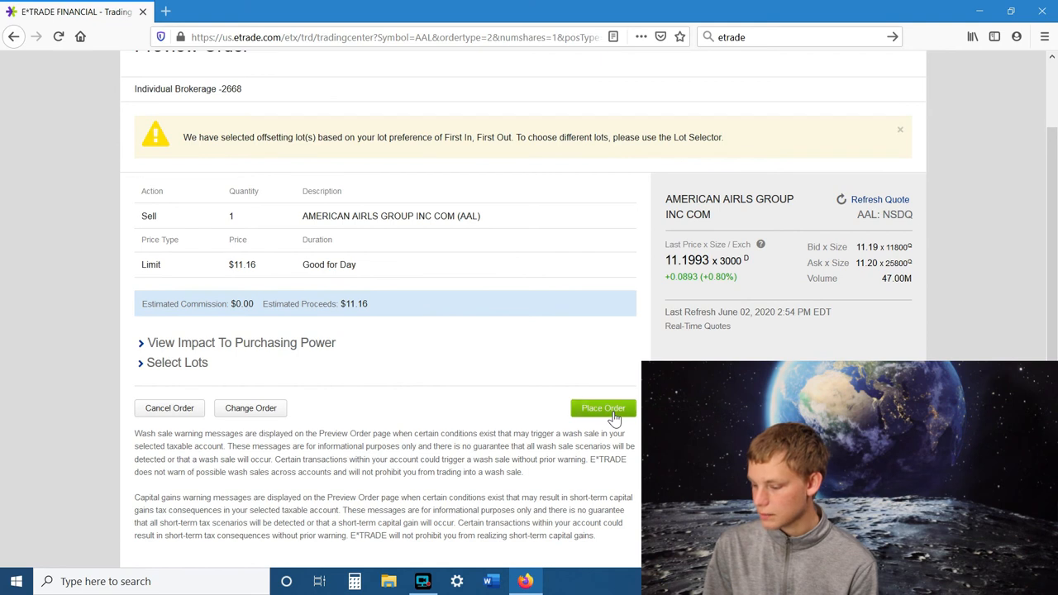
{"action": "left_click", "coordinate": [604, 408]}
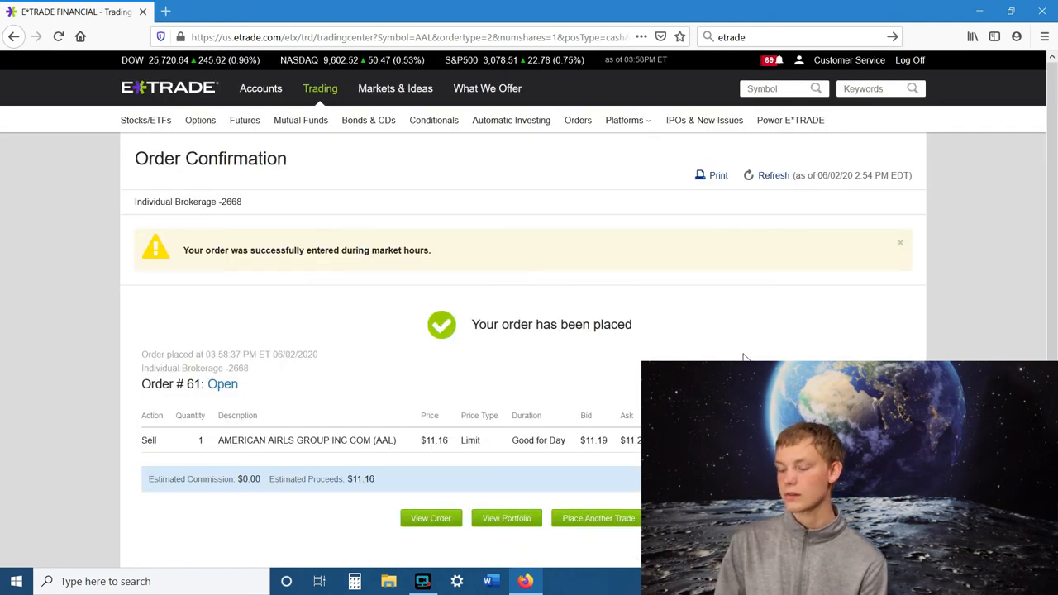